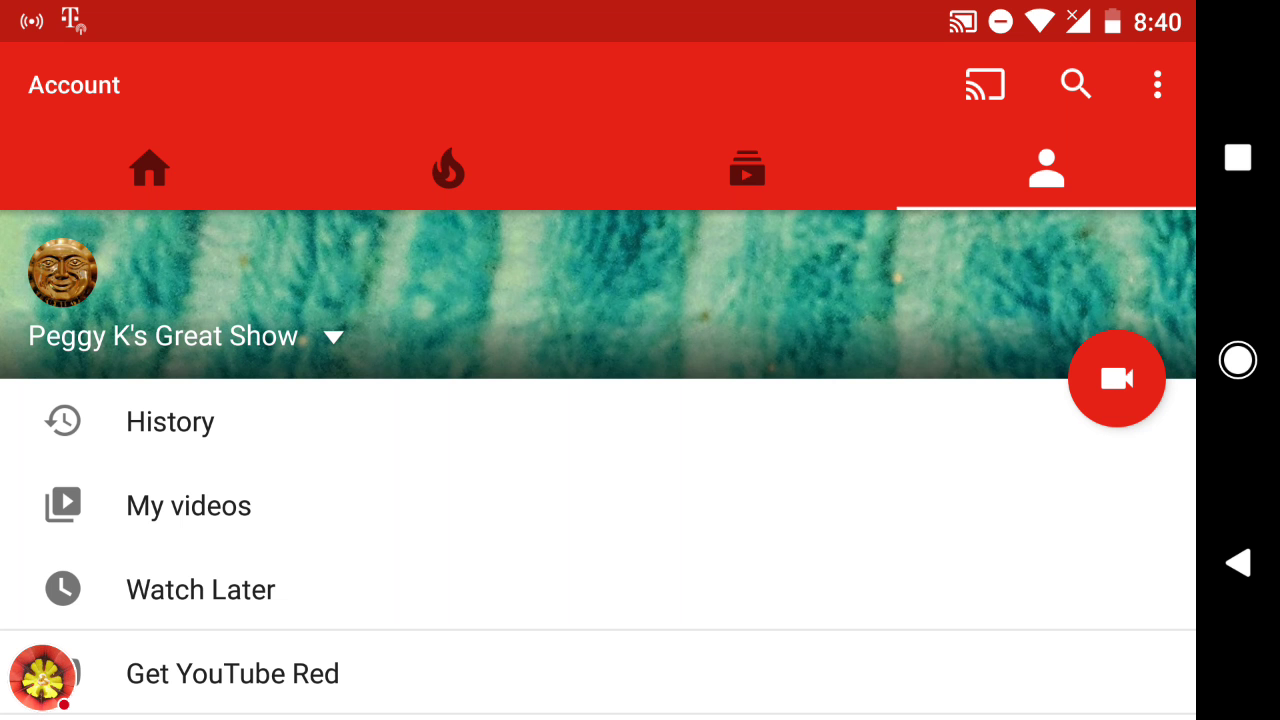
# Go from the Account tab to the Peggy K's Great Show channel page.
pyautogui.click(164, 336)
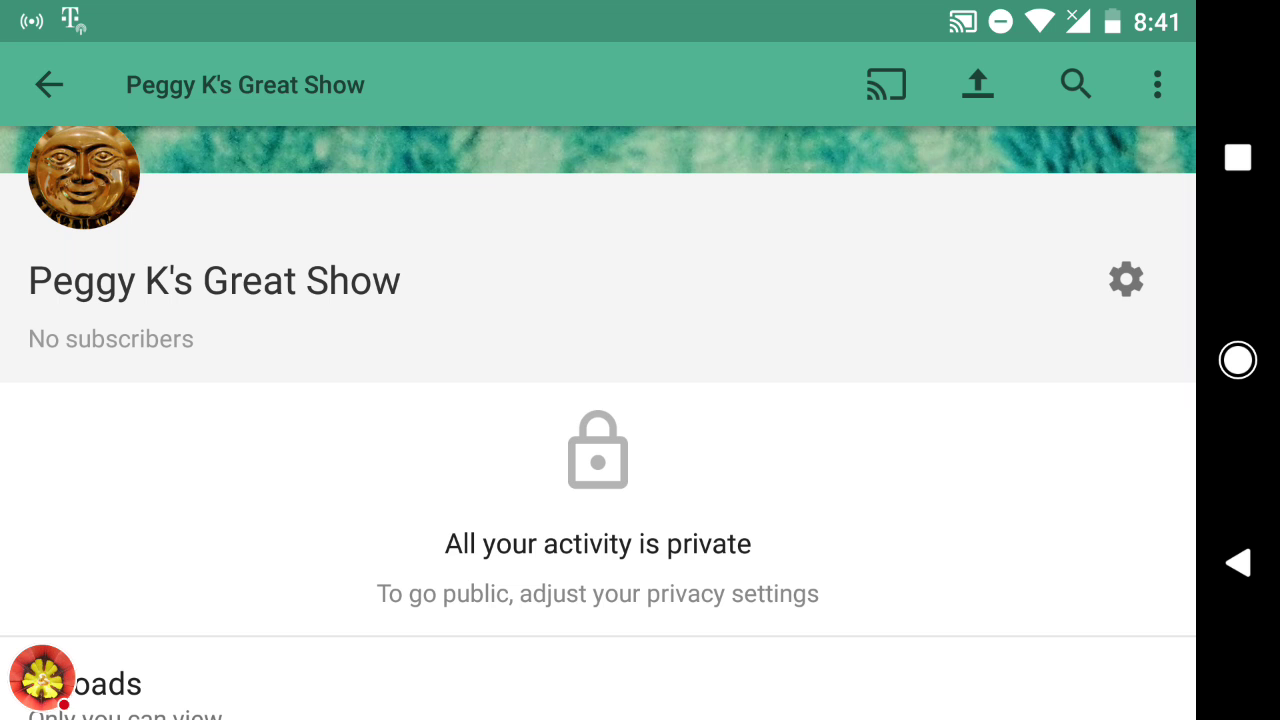
# Enter Channel settings via the gear icon on the channel page.
pyautogui.click(1124, 280)
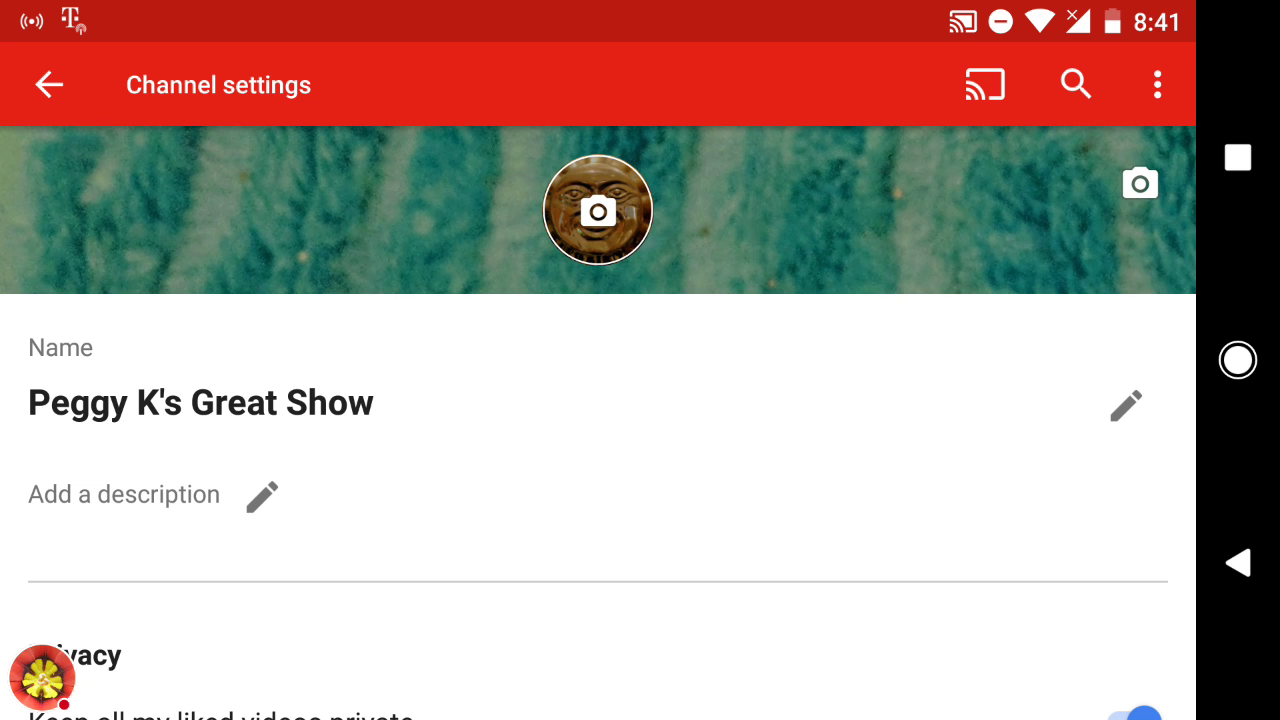
# Scroll Channel settings down to the Privacy section with its three switches.
pyautogui.scroll(-3)
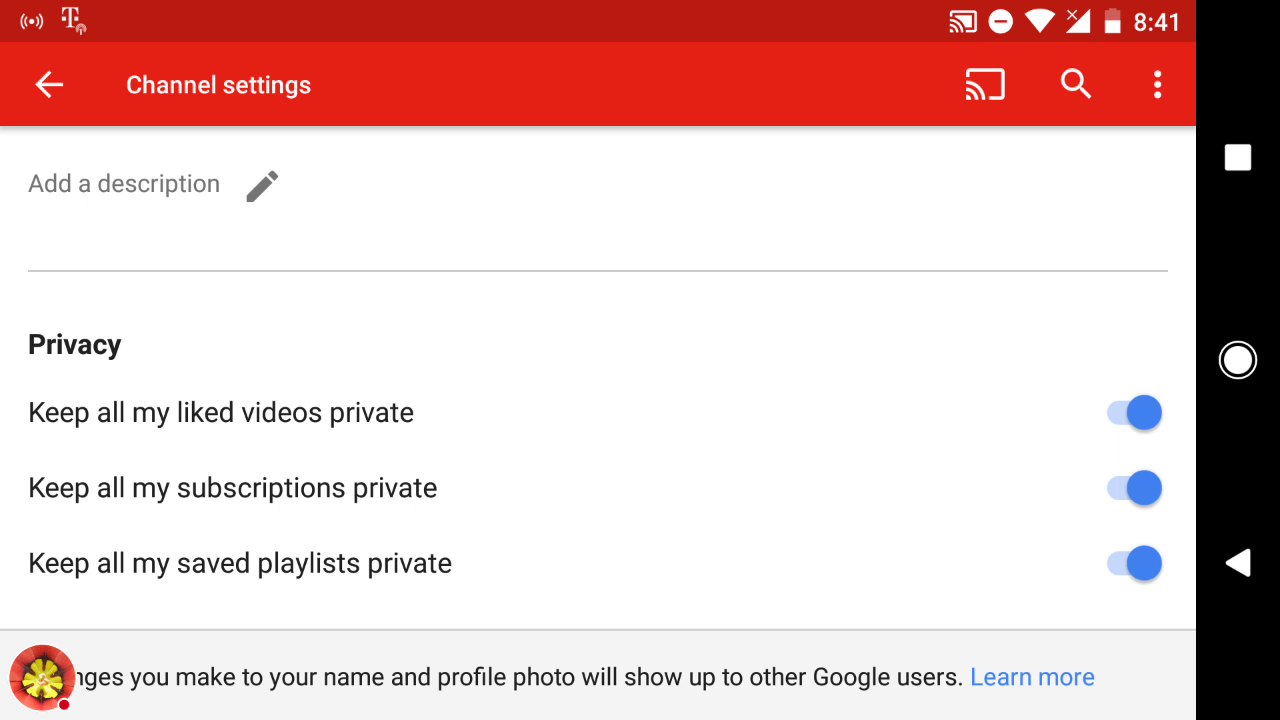
# Turn off the privacy switches for liked videos, subscriptions and saved playlists.
pyautogui.click(1132, 412)
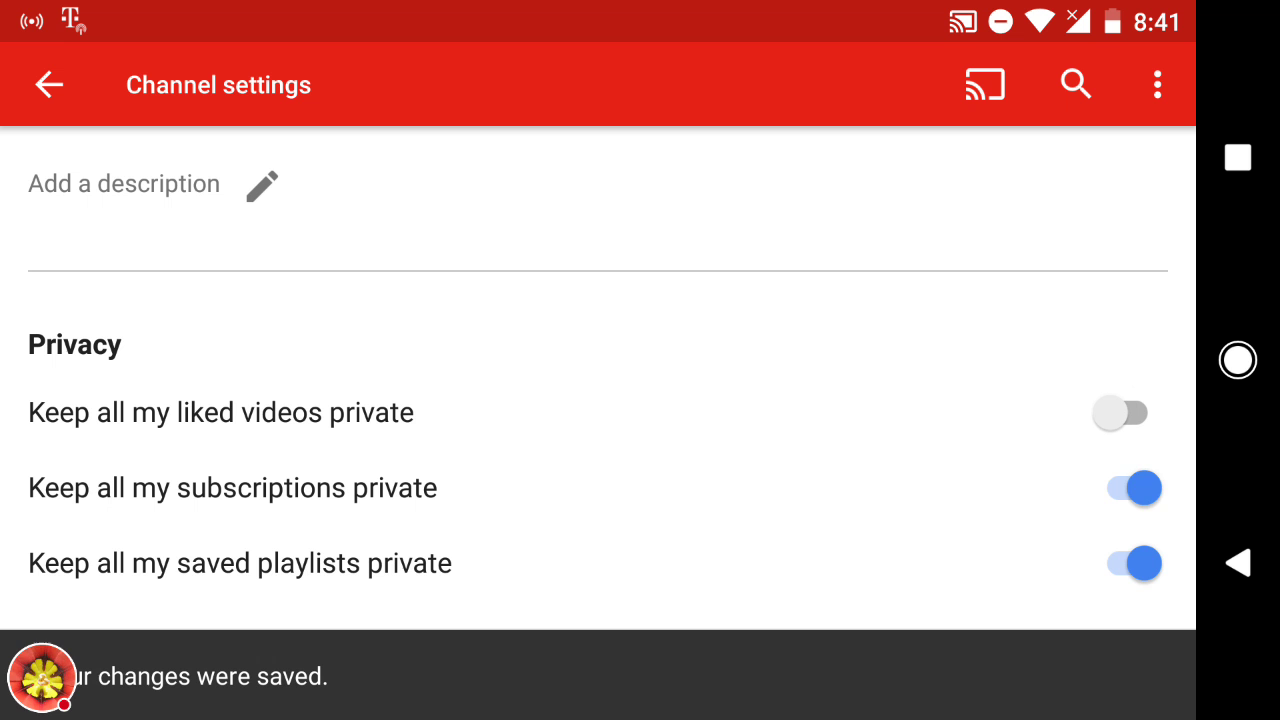
pyautogui.click(1130, 488)
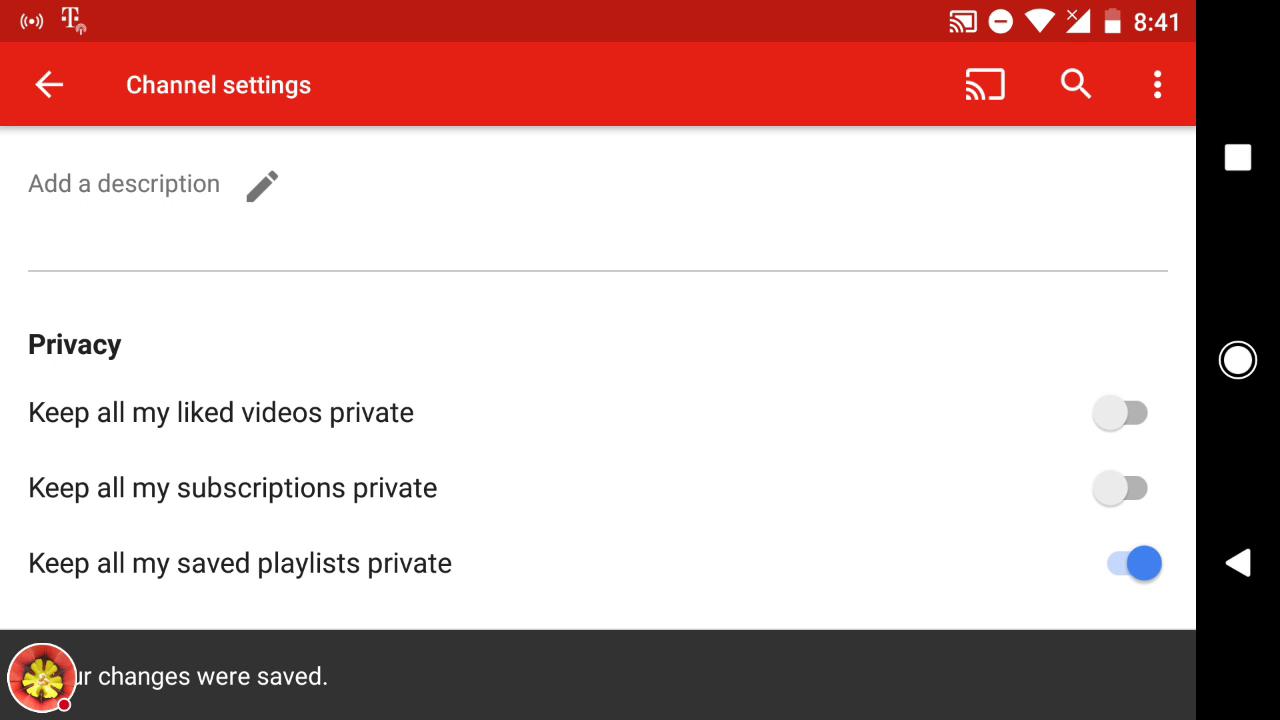
pyautogui.click(1132, 564)
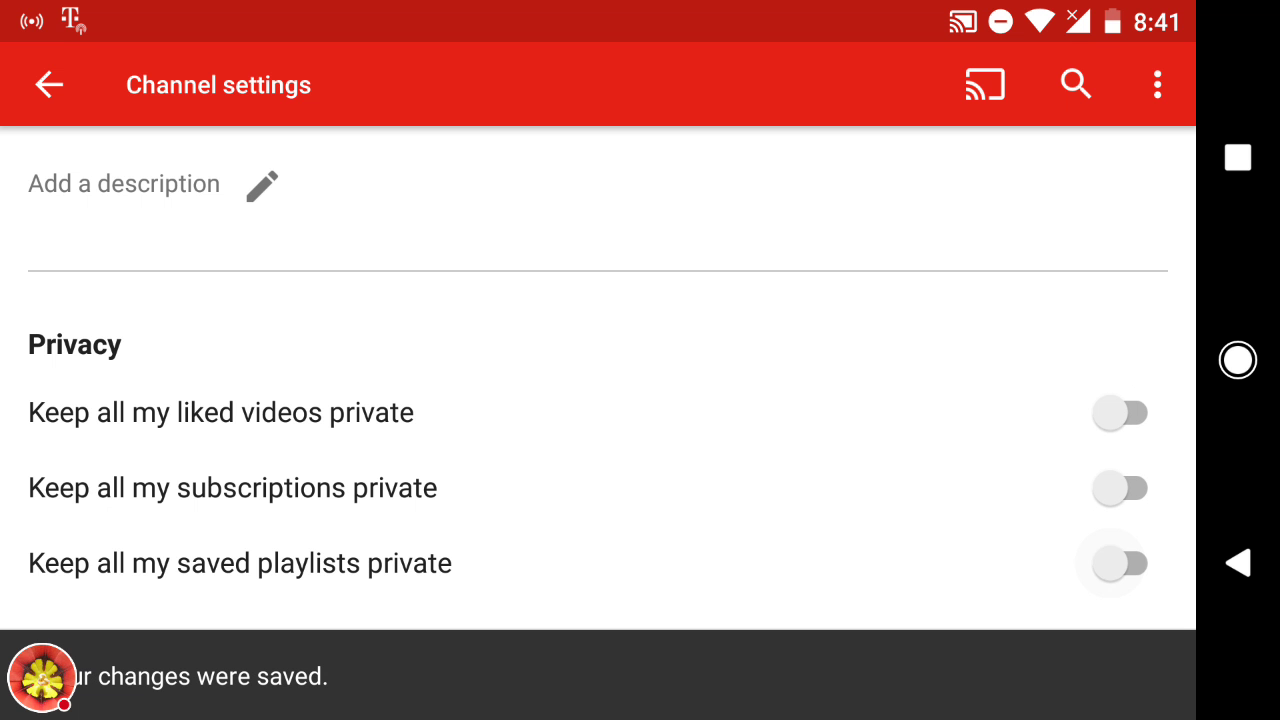